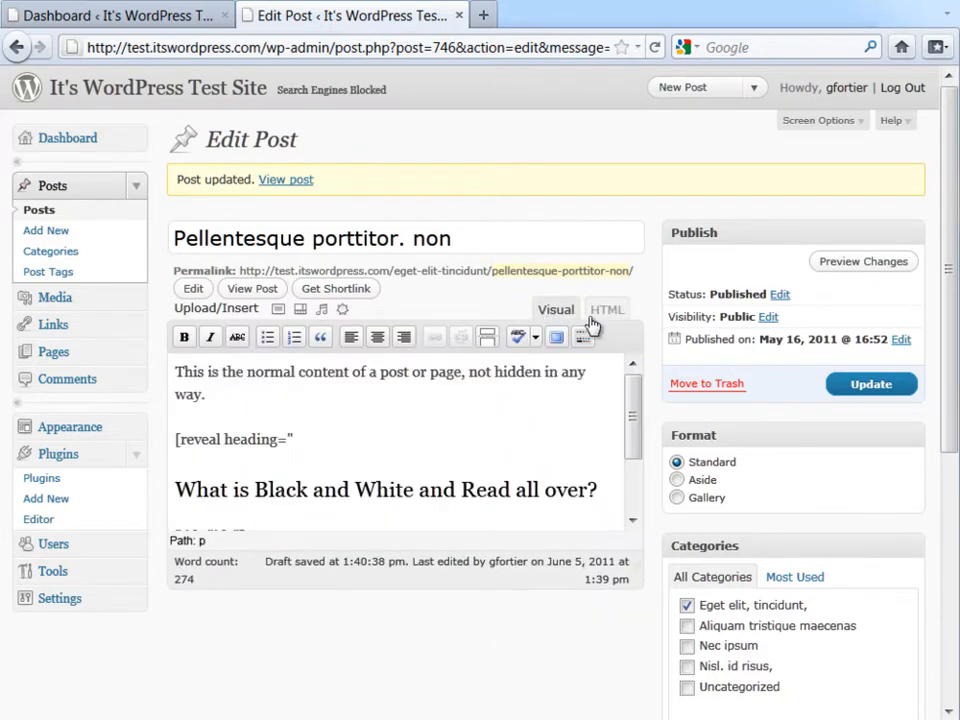
- Switch the post editor to HTML mode to show the reveal shortcode's h2 heading and hidden answer
left_click(606, 309)
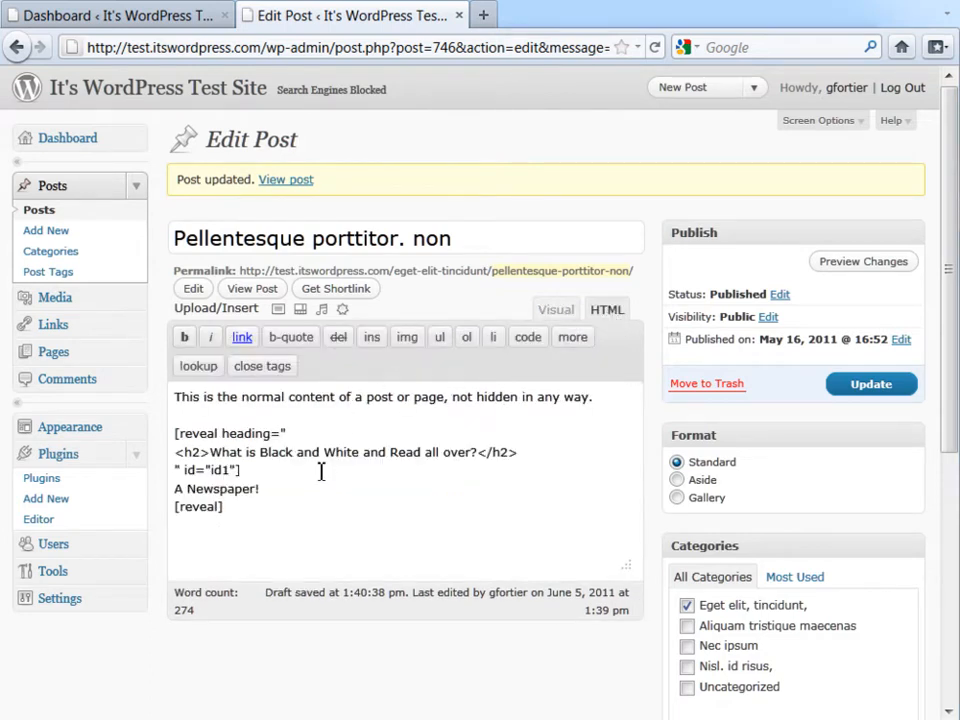